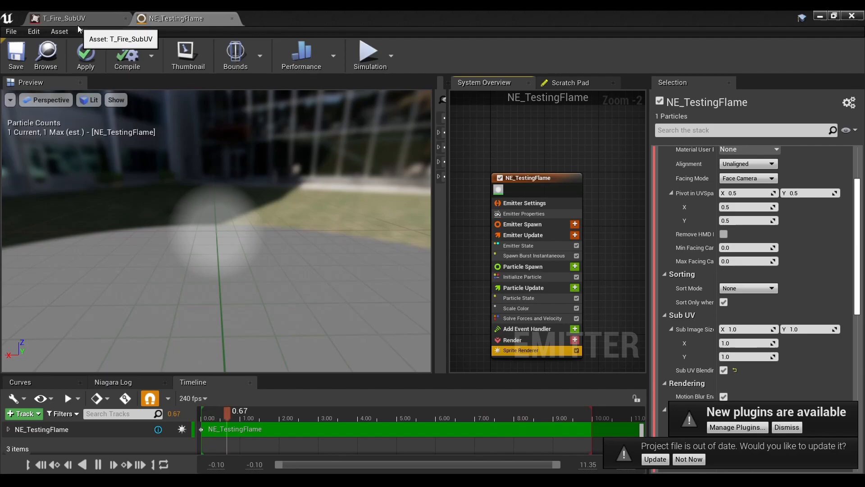
# Step: Switch to the T_Fire_SubUV texture tab to view its 6x6 grid of flame frames
pyautogui.click(62, 18)
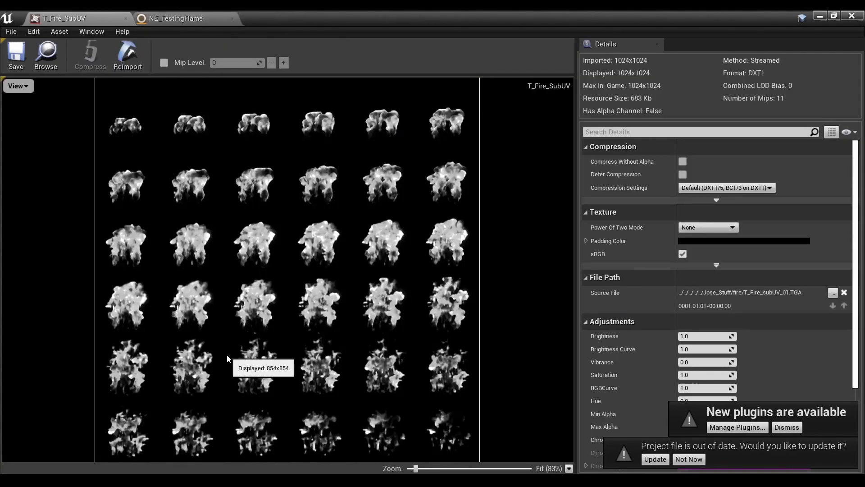
pyautogui.moveTo(128, 147)
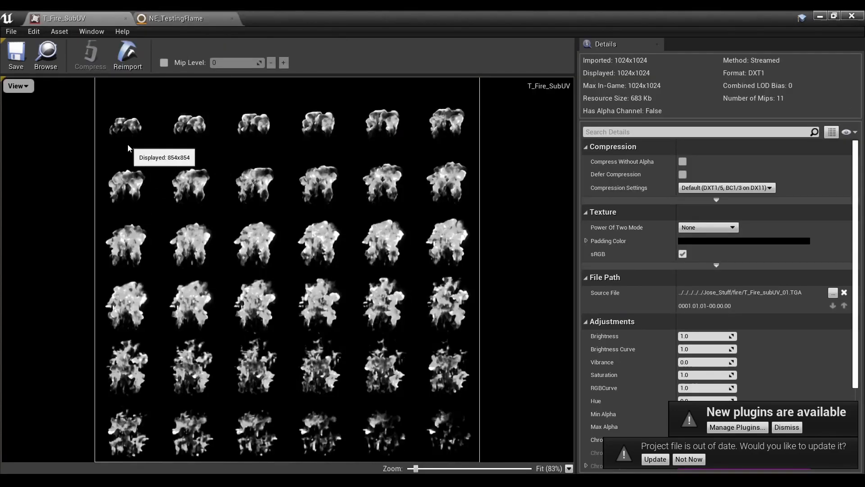
pyautogui.moveTo(124, 145)
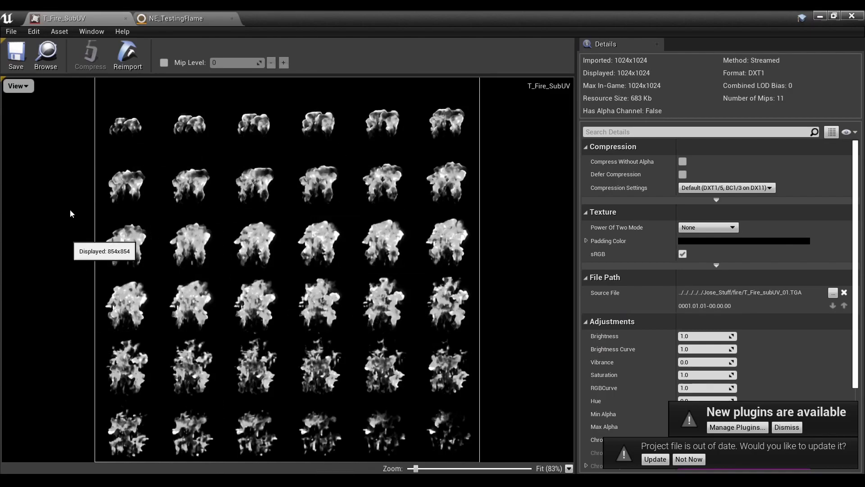
pyautogui.moveTo(366, 202)
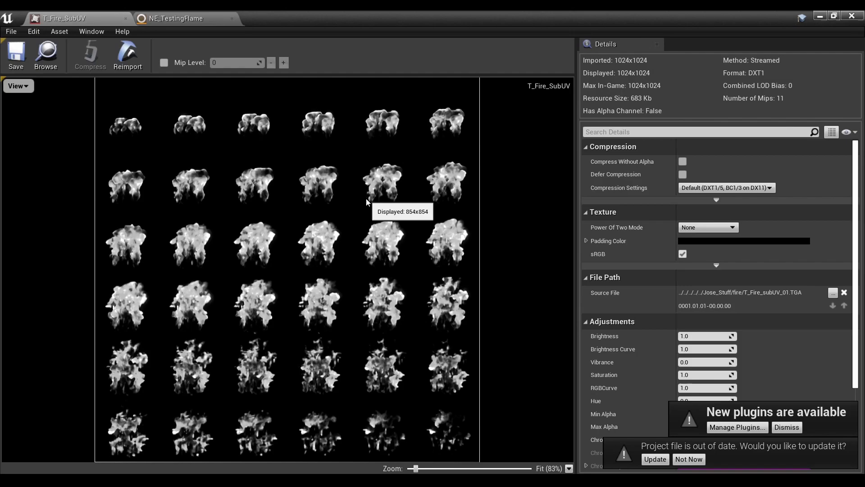
pyautogui.moveTo(124, 124)
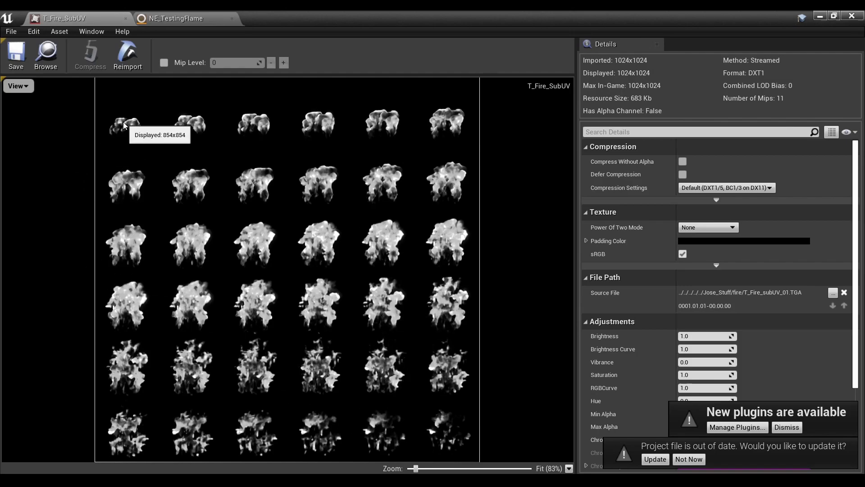
pyautogui.moveTo(140, 131)
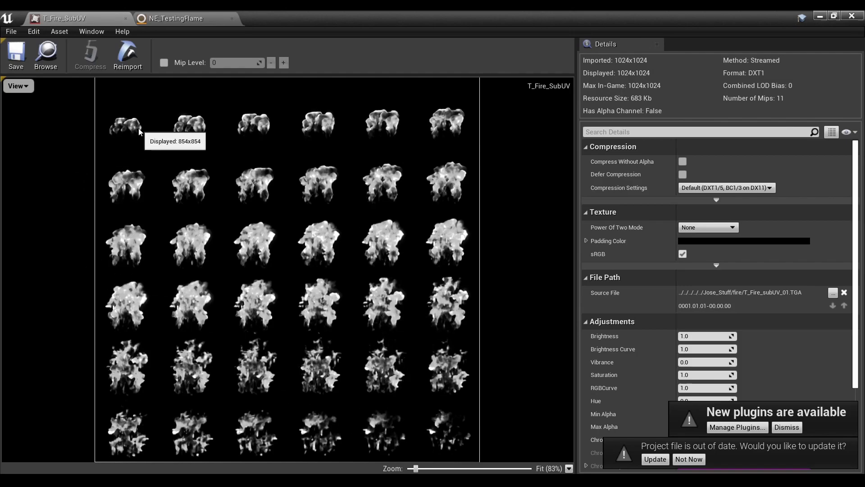
pyautogui.moveTo(99, 119)
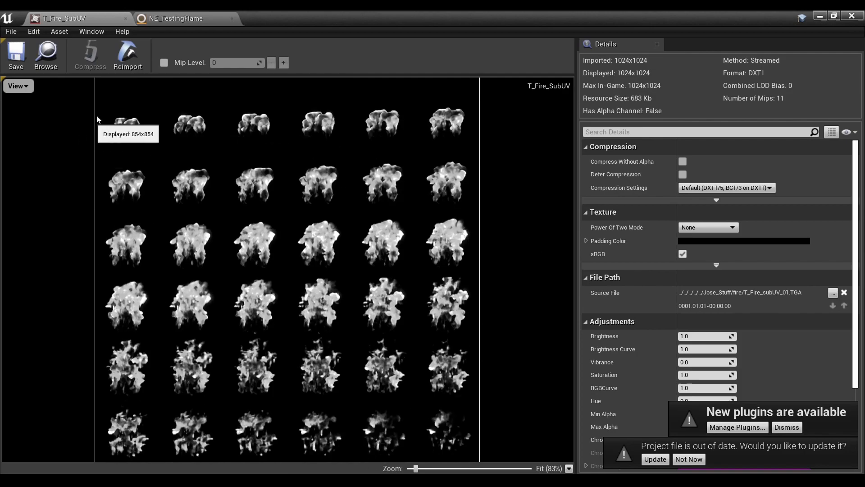
pyautogui.moveTo(443, 125)
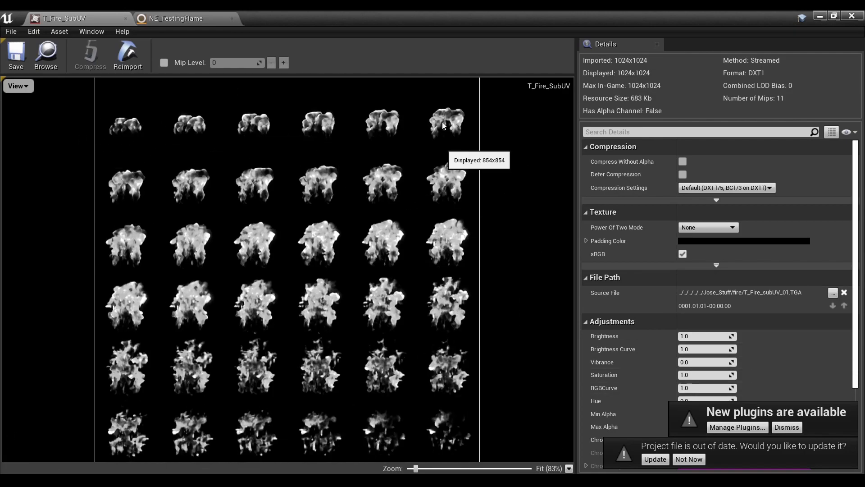
pyautogui.moveTo(408, 126)
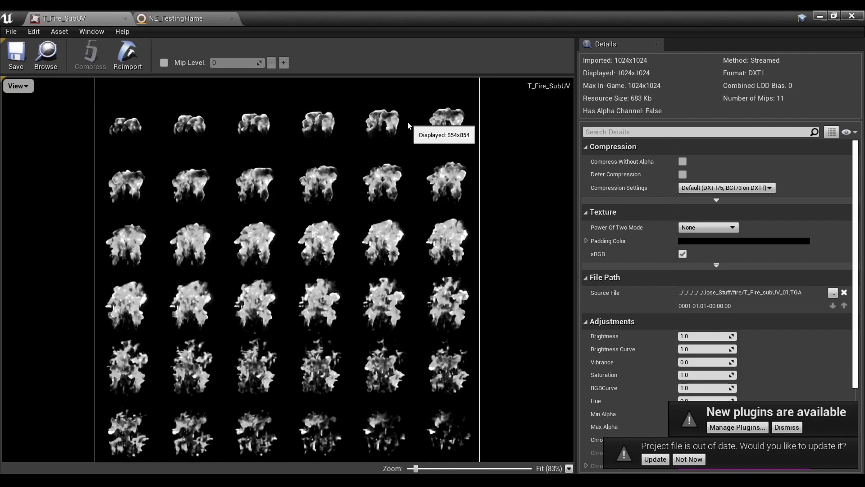
pyautogui.moveTo(142, 294)
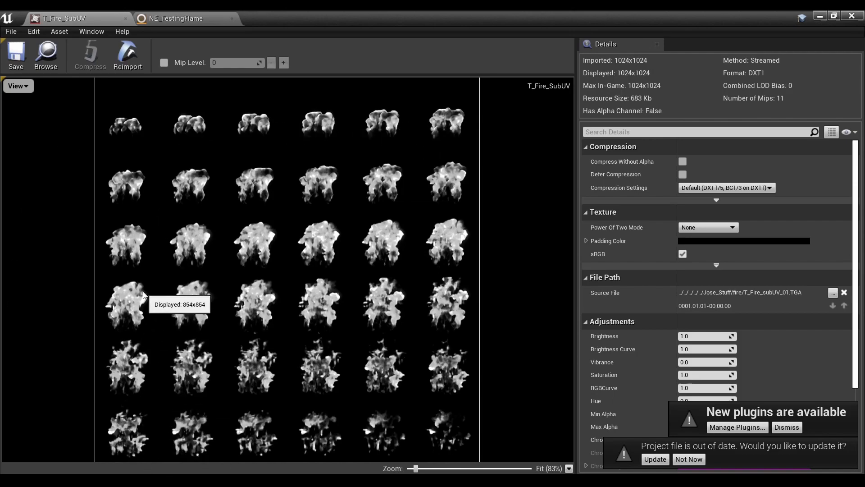
pyautogui.moveTo(241, 396)
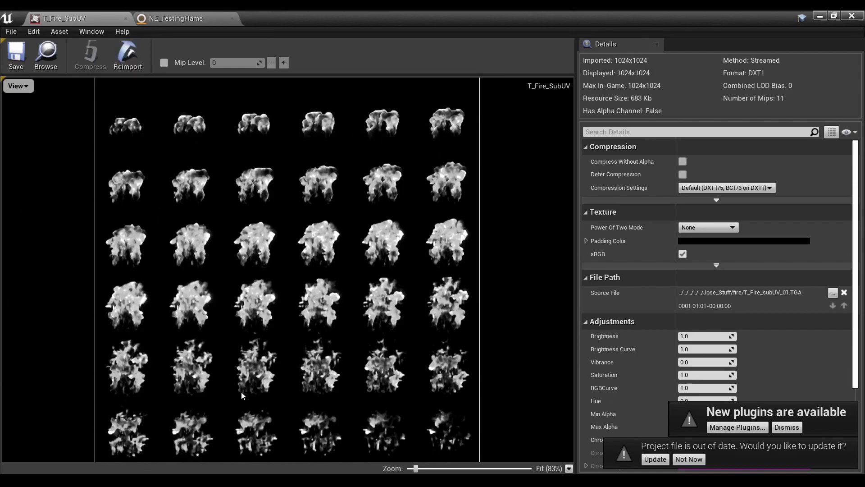
pyautogui.moveTo(243, 411)
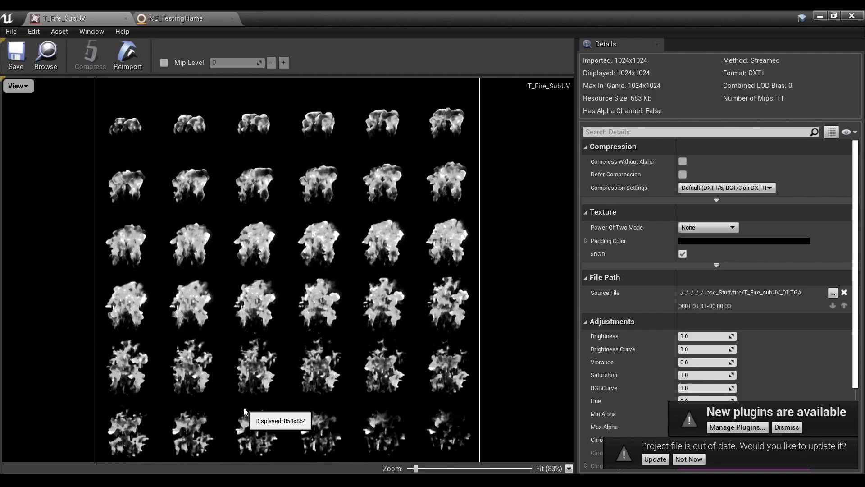
pyautogui.moveTo(160, 15)
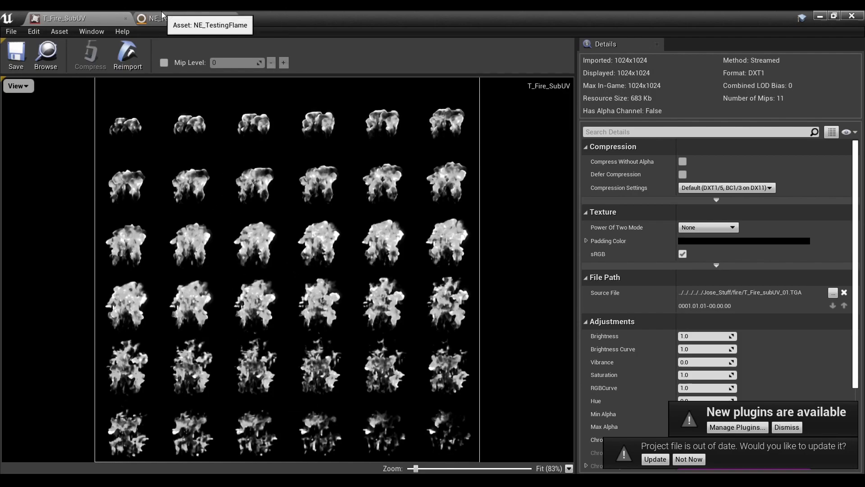
# Step: Give NE_TestingFlame's sprite the M_Fire_SubUV material, then bring the fire texture back up
pyautogui.click(176, 18)
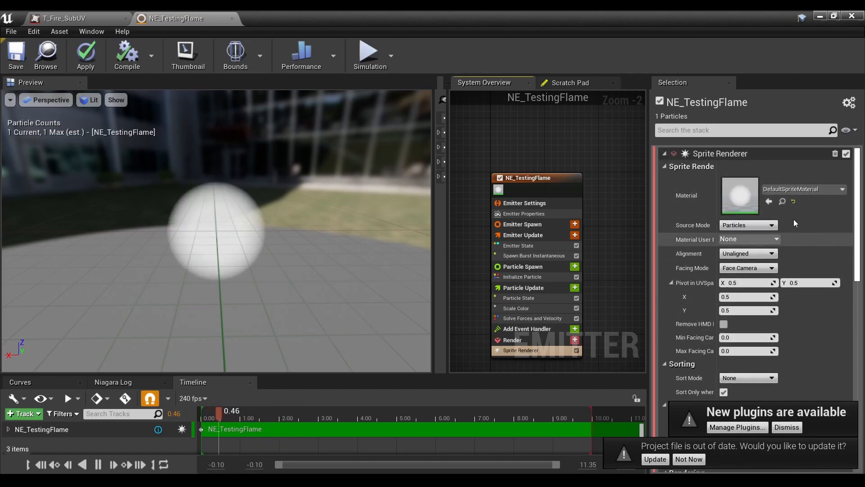
pyautogui.click(841, 188)
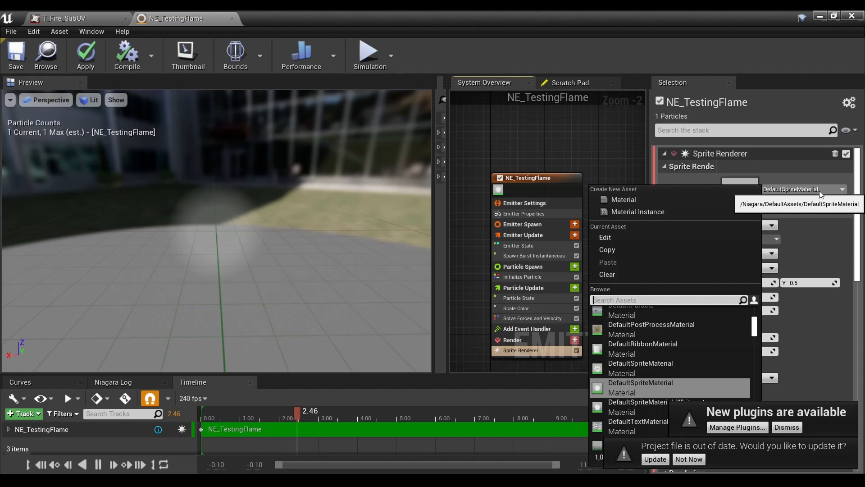
pyautogui.write('m-')
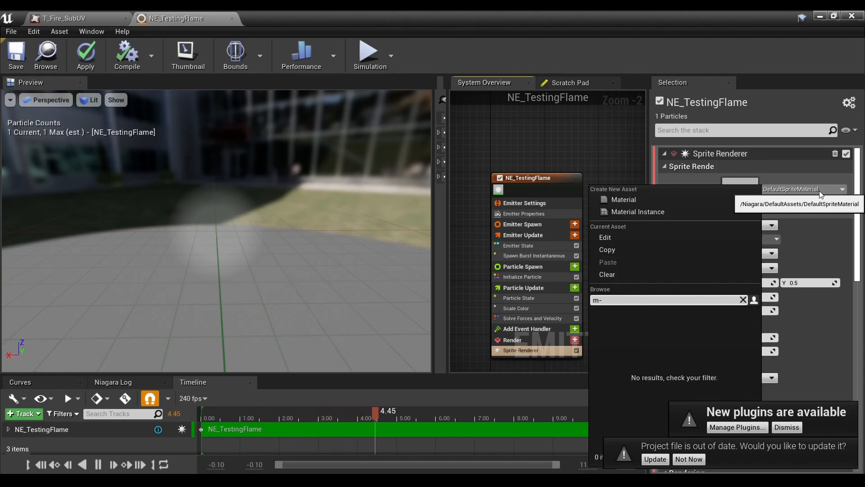
pyautogui.write('_')
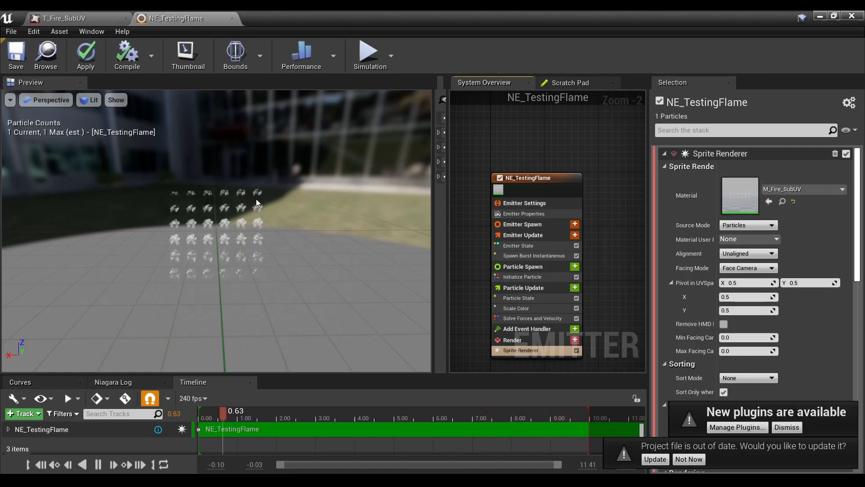
pyautogui.click(62, 18)
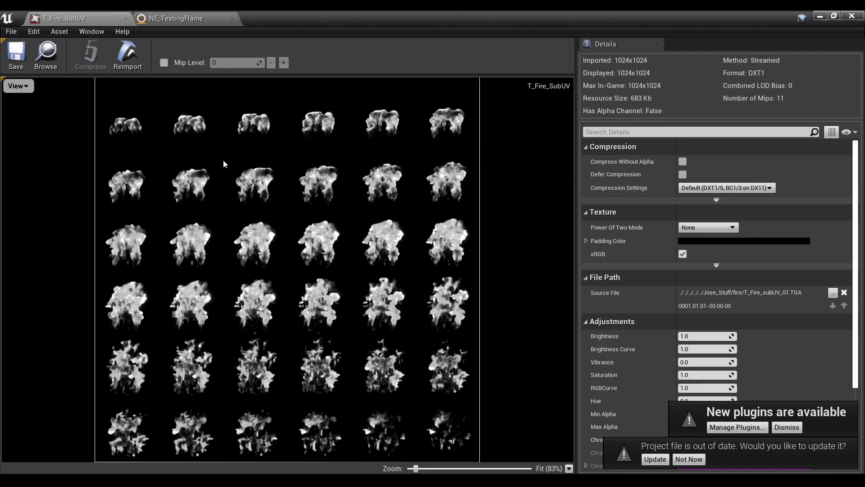
# Step: Compare the emitter with the fire texture's frame grid, ending on NE_TestingFlame's Sub UV settings
pyautogui.click(176, 18)
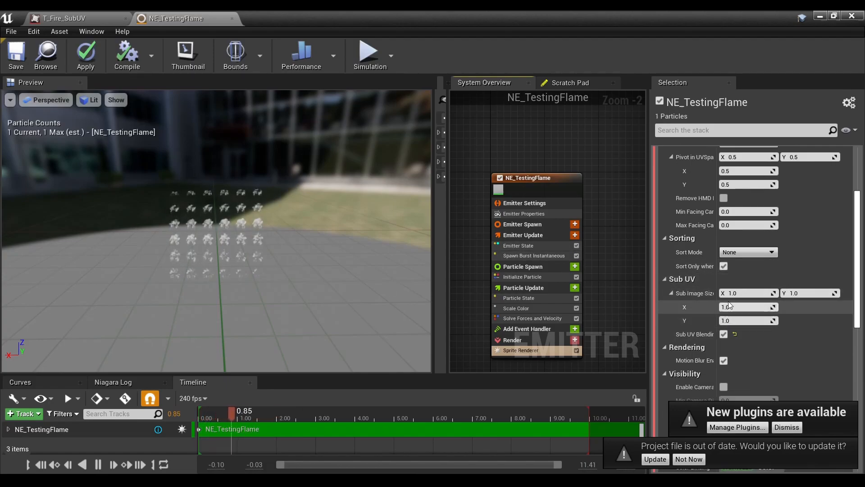
pyautogui.click(58, 18)
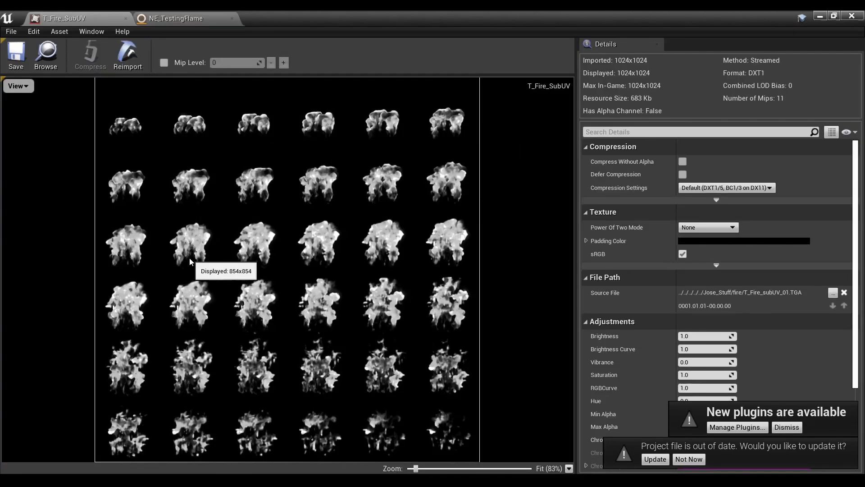
pyautogui.moveTo(311, 208)
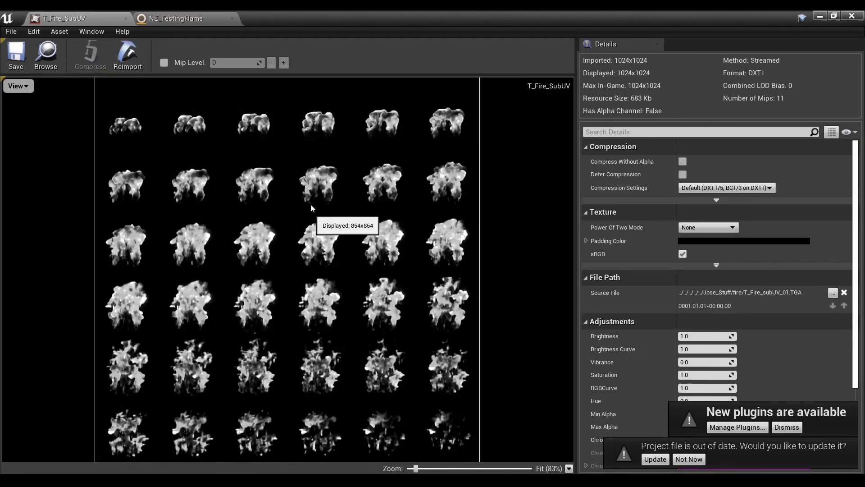
pyautogui.click(178, 18)
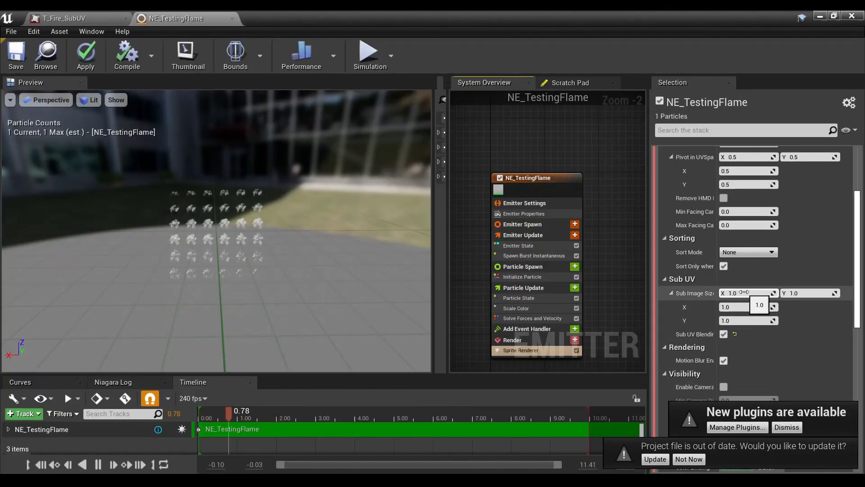
# Step: Enter 6.0 for the Sprite Renderer's Sub Image Size
pyautogui.click(748, 293)
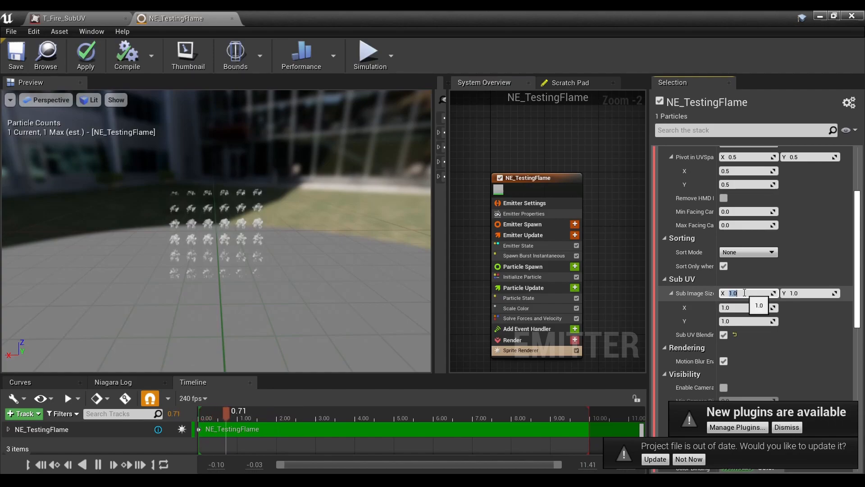
pyautogui.write('6.0')
pyautogui.write('UV')
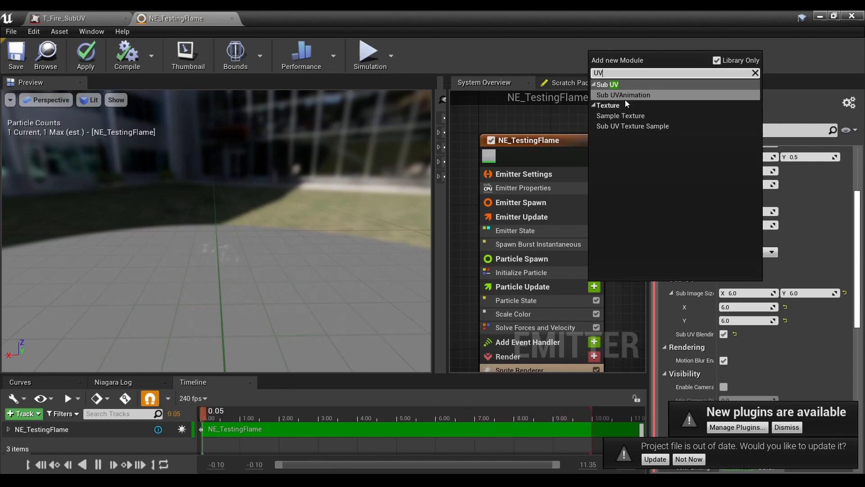
# Step: Add a Sub UVAnimation module to Particle Update and set its mode to Linear
pyautogui.click(623, 94)
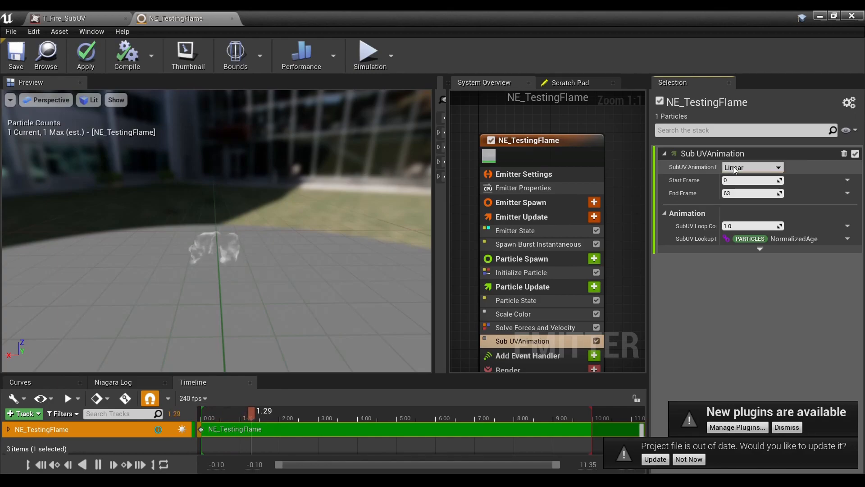
pyautogui.click(749, 166)
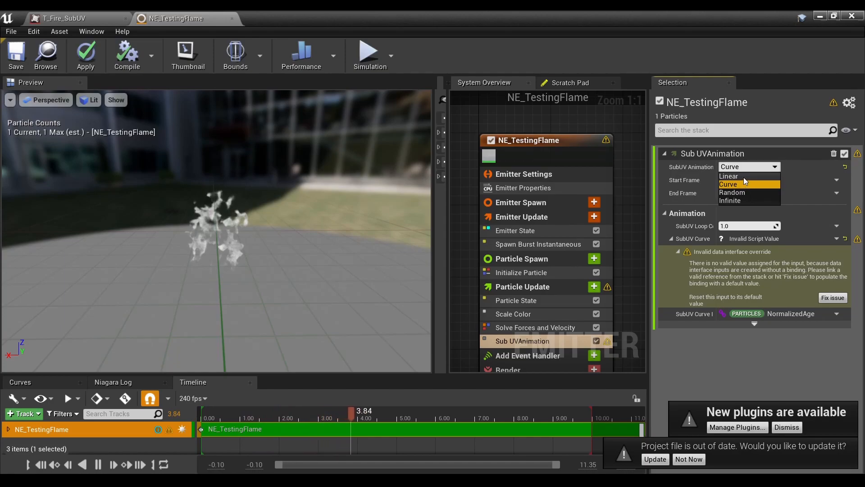
pyautogui.click(728, 176)
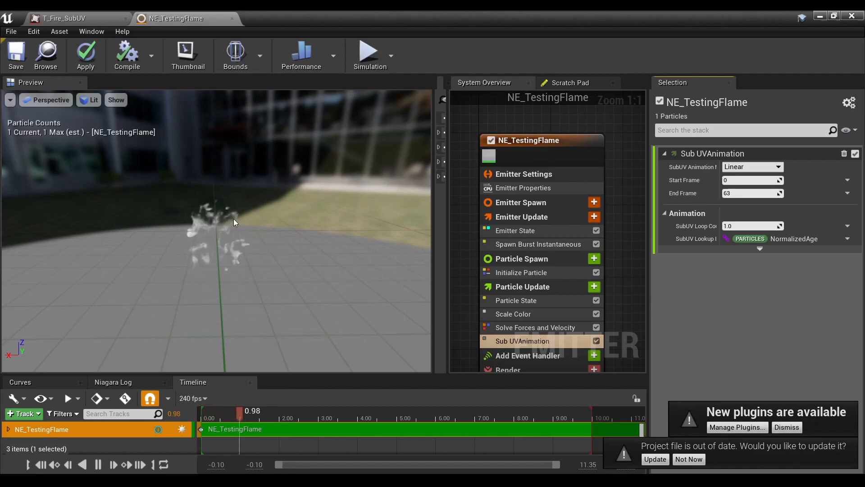
pyautogui.click(61, 19)
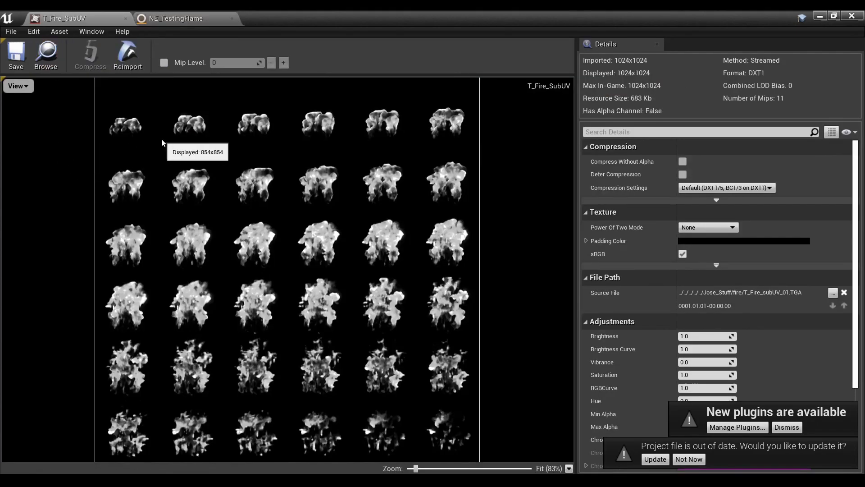
pyautogui.click(178, 19)
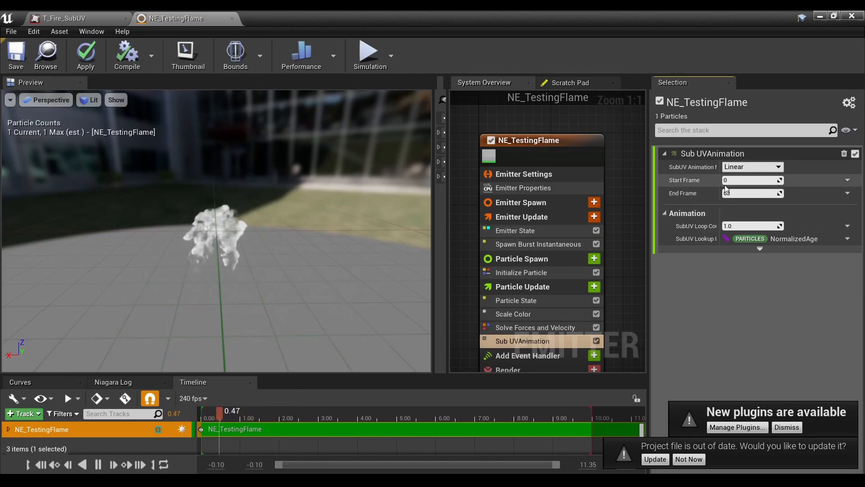
pyautogui.click(62, 18)
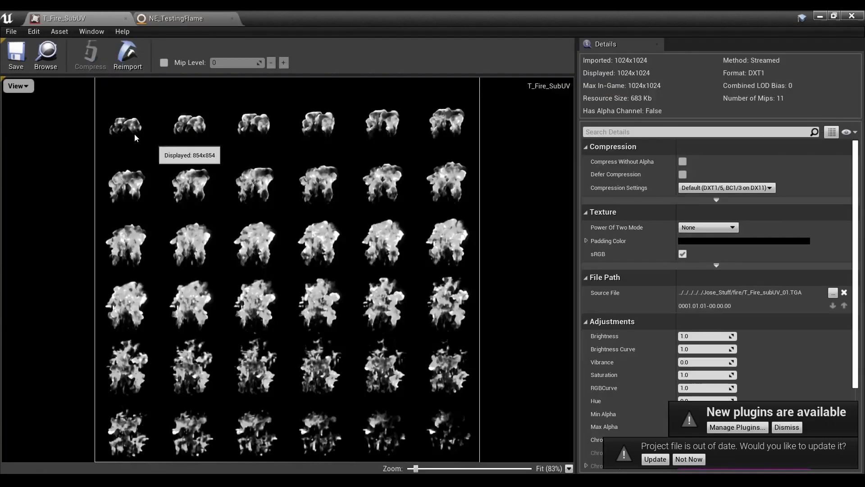
pyautogui.moveTo(127, 127)
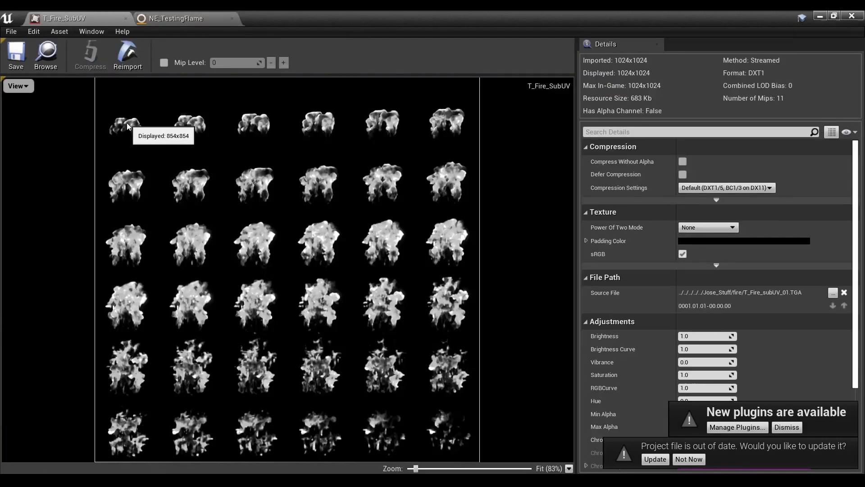
pyautogui.click(177, 18)
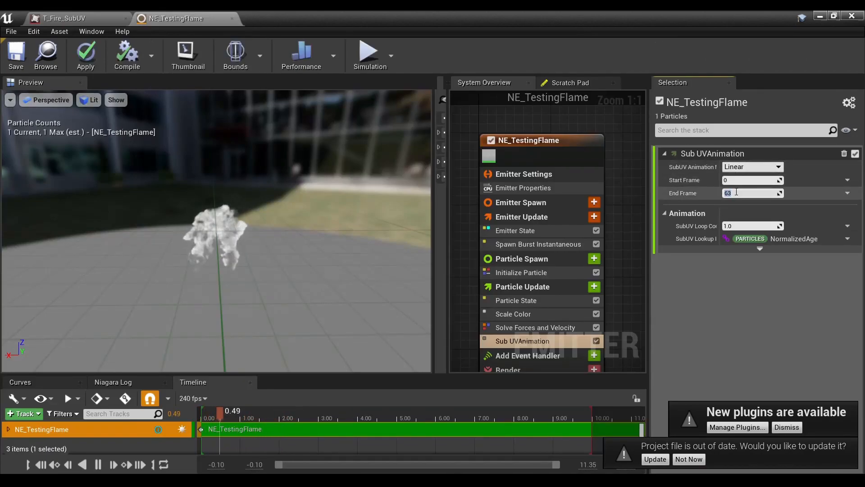
# Step: Enter 35 as the Sub UVAnimation End Frame
pyautogui.write('35')
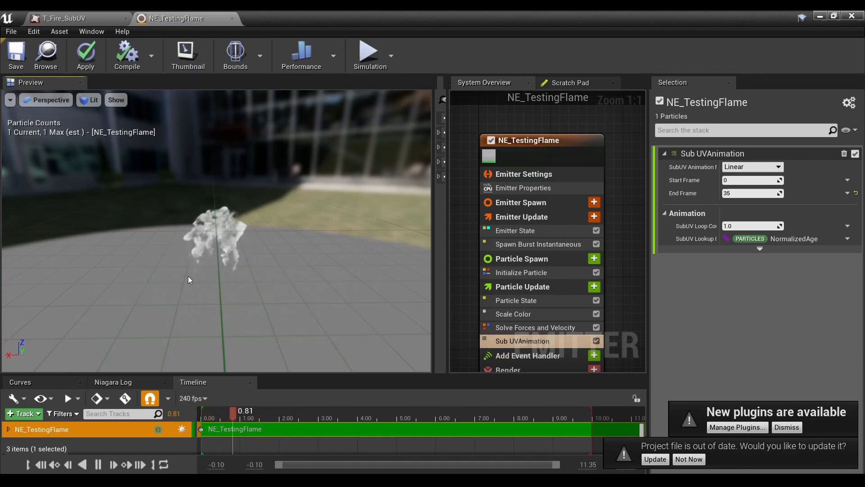
pyautogui.moveTo(534, 328)
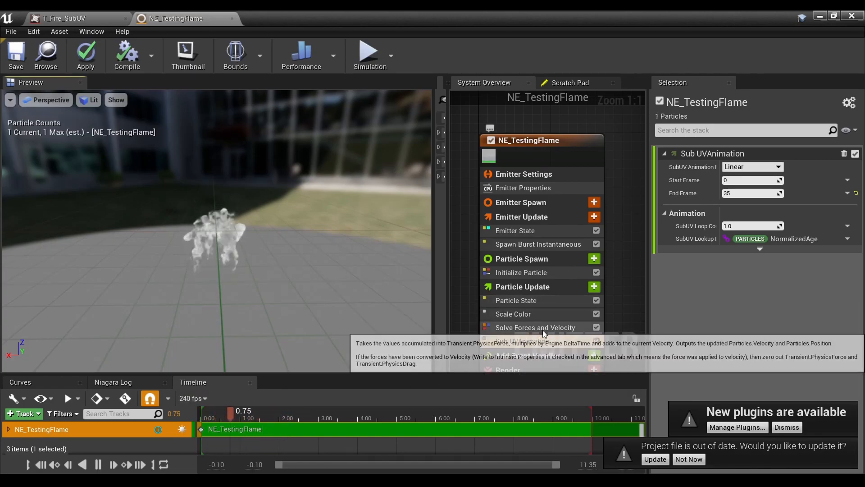